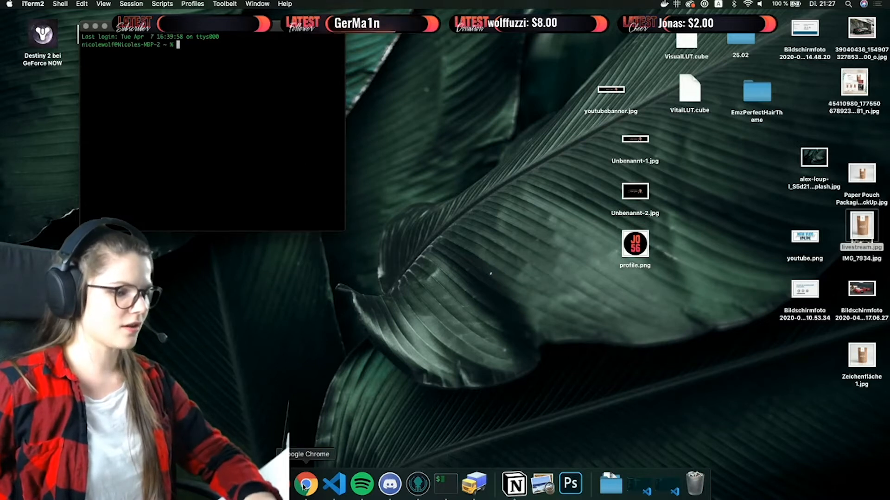
In Chrome, browse the demo shop's Food category listing to the Joeels Espresso product page.
left_click(313, 485)
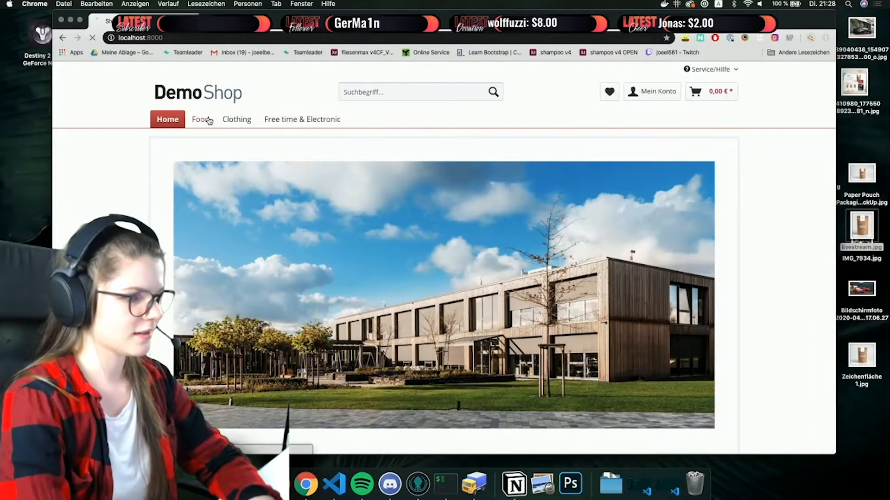
left_click(198, 119)
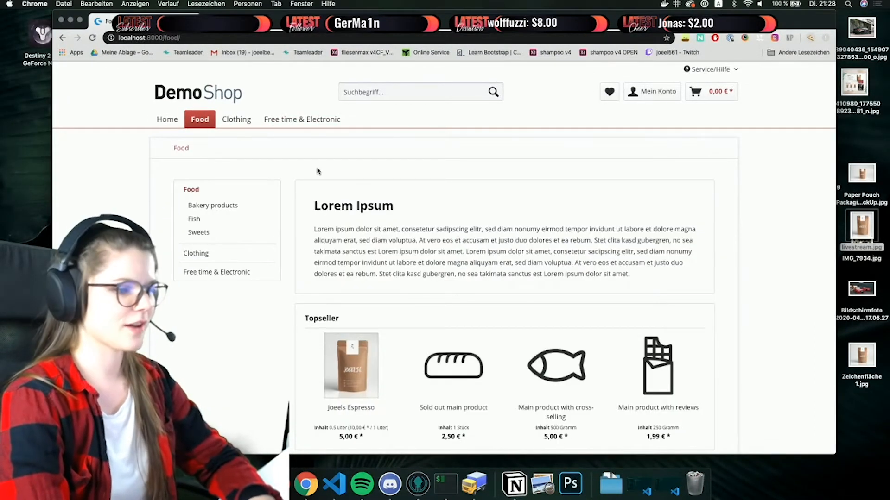
scroll("down", 3)
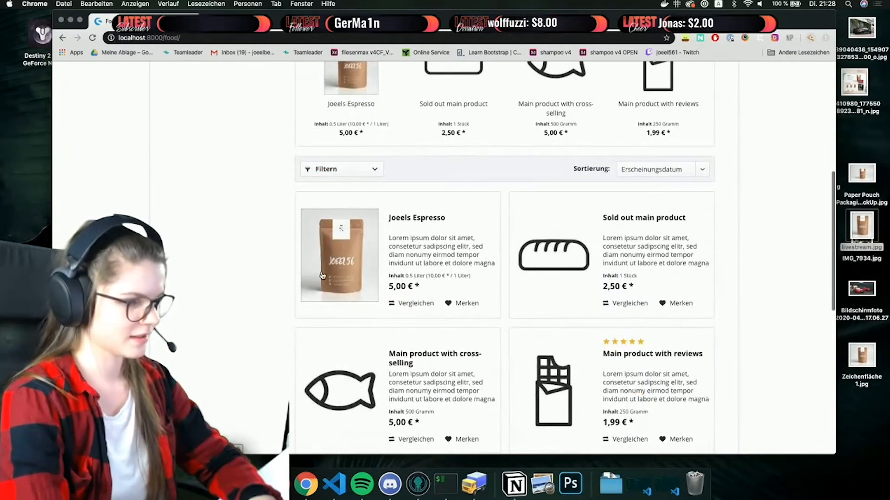
left_click(339, 255)
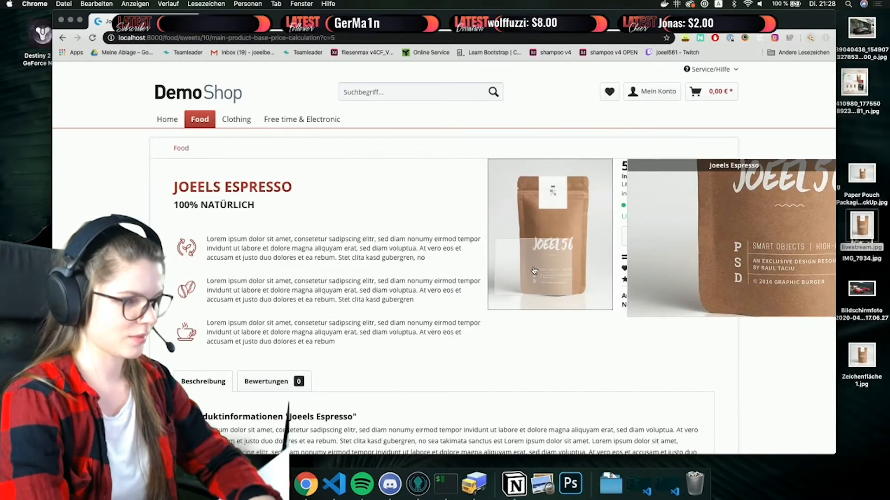